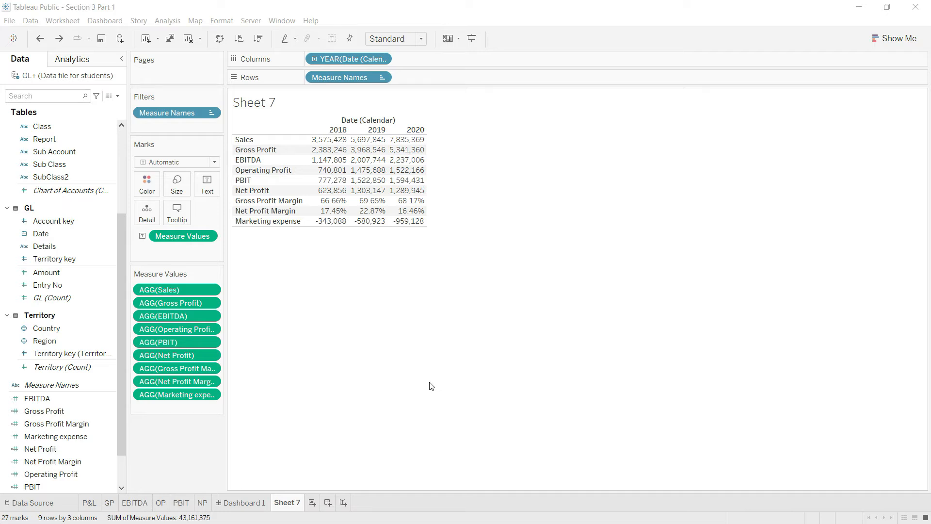
mouse_move(435, 386)
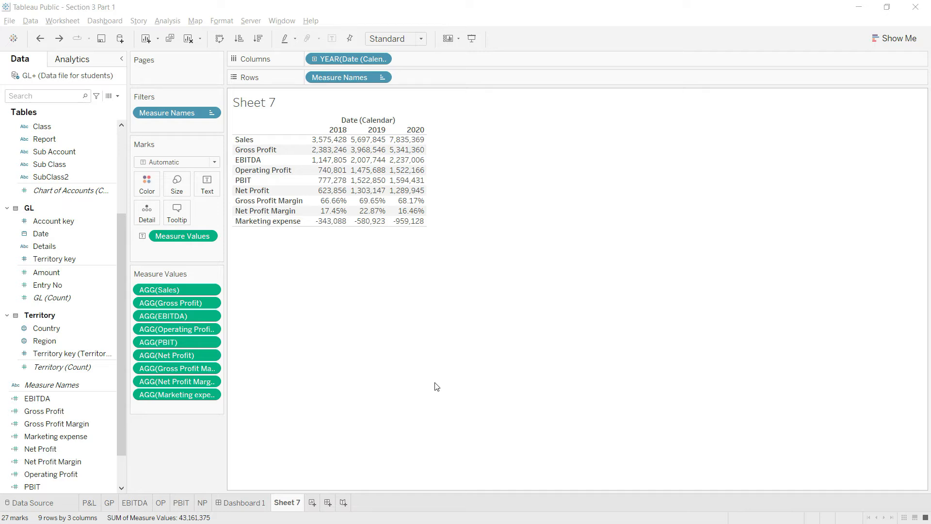